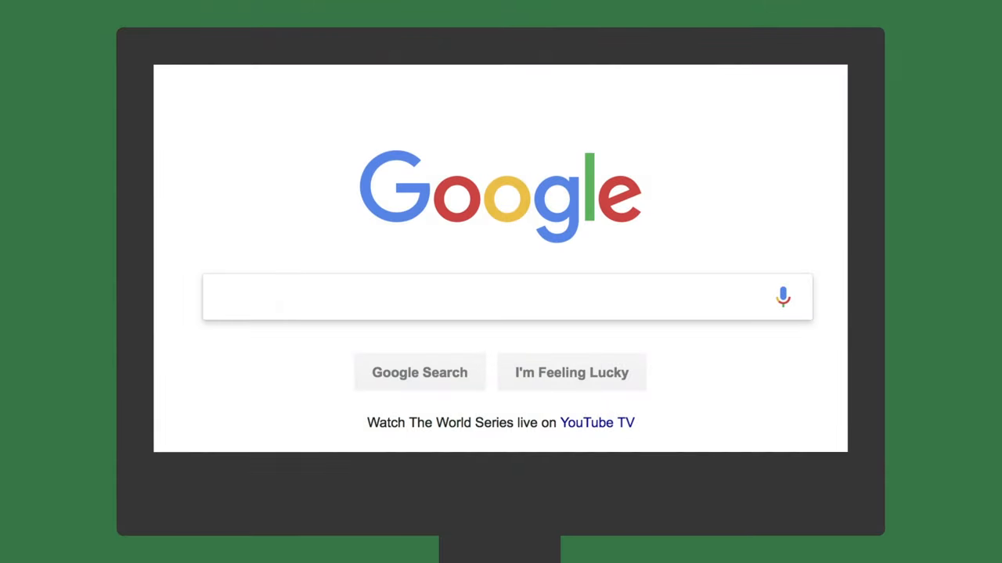
text(cre)
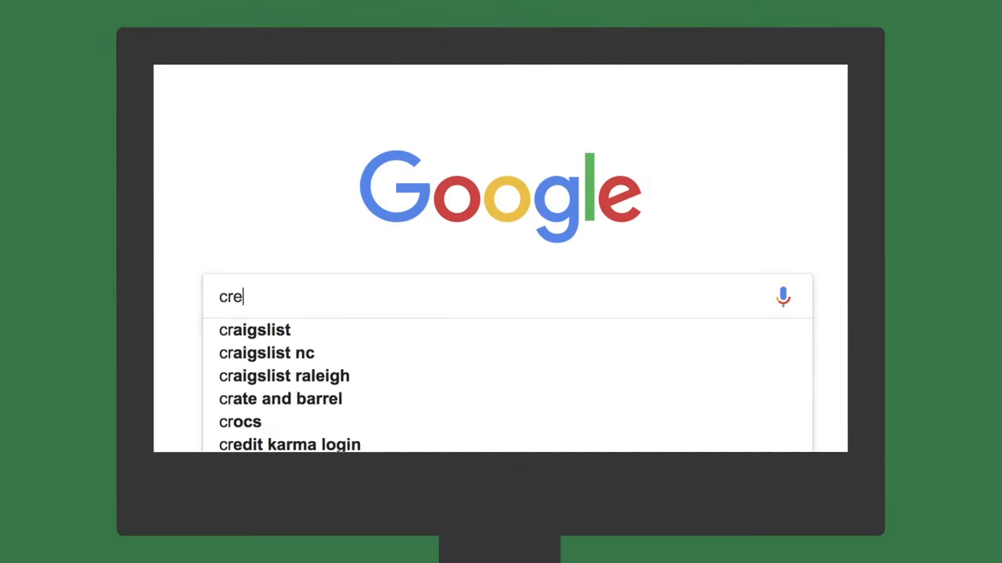
text(ative commons)
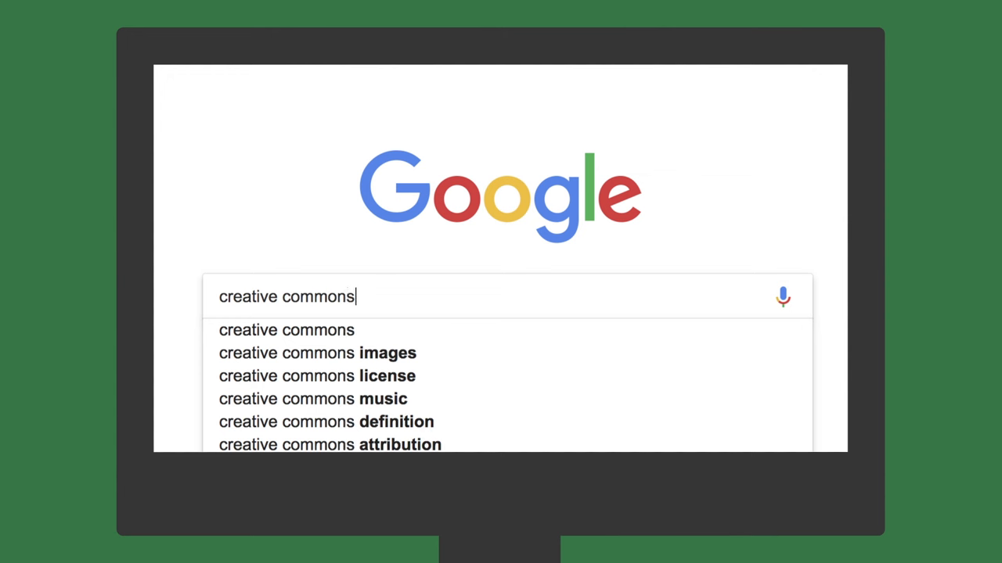